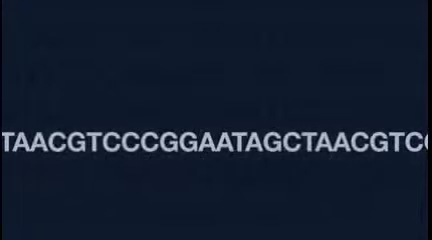
pyautogui.hscroll(-3)
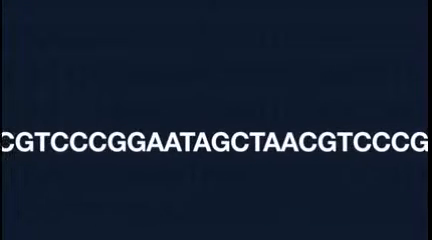